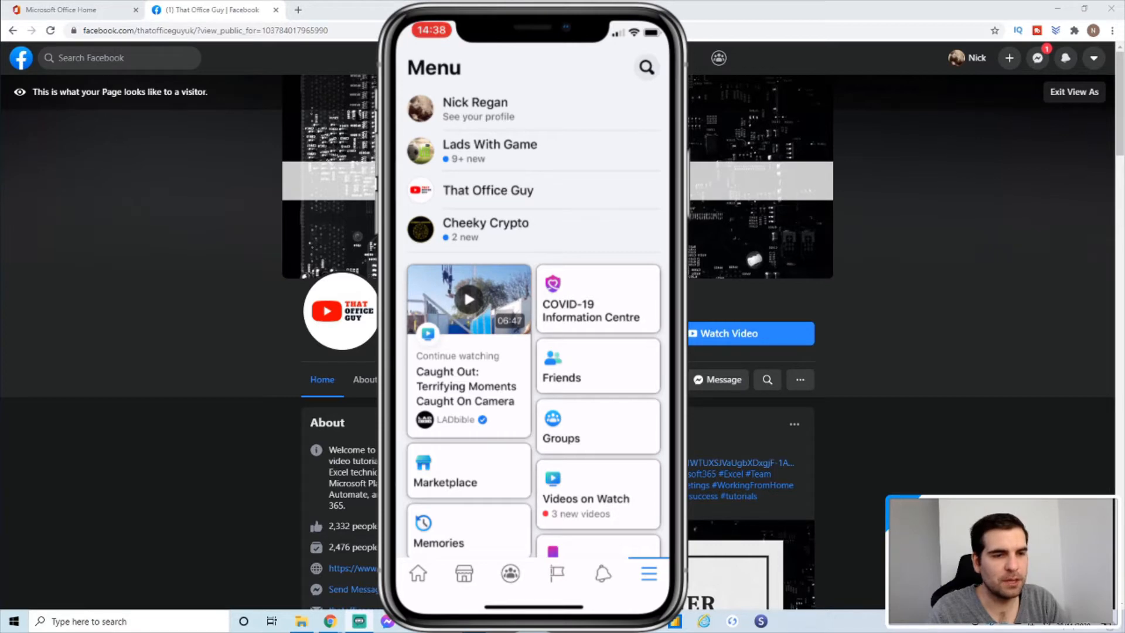
Select On in Facebook's Dark mode setting and scroll the That Office Guy page in dark theme.
{"action": "scroll", "scroll_direction": "down", "scroll_amount": 3}
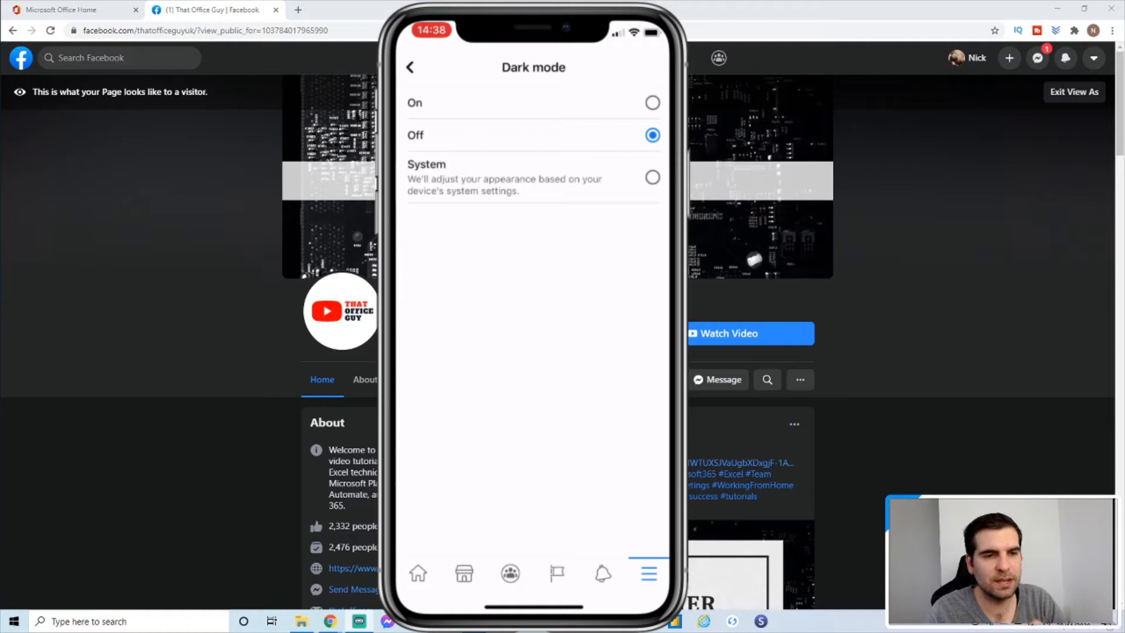
{"action": "left_click", "coordinate": [651, 103]}
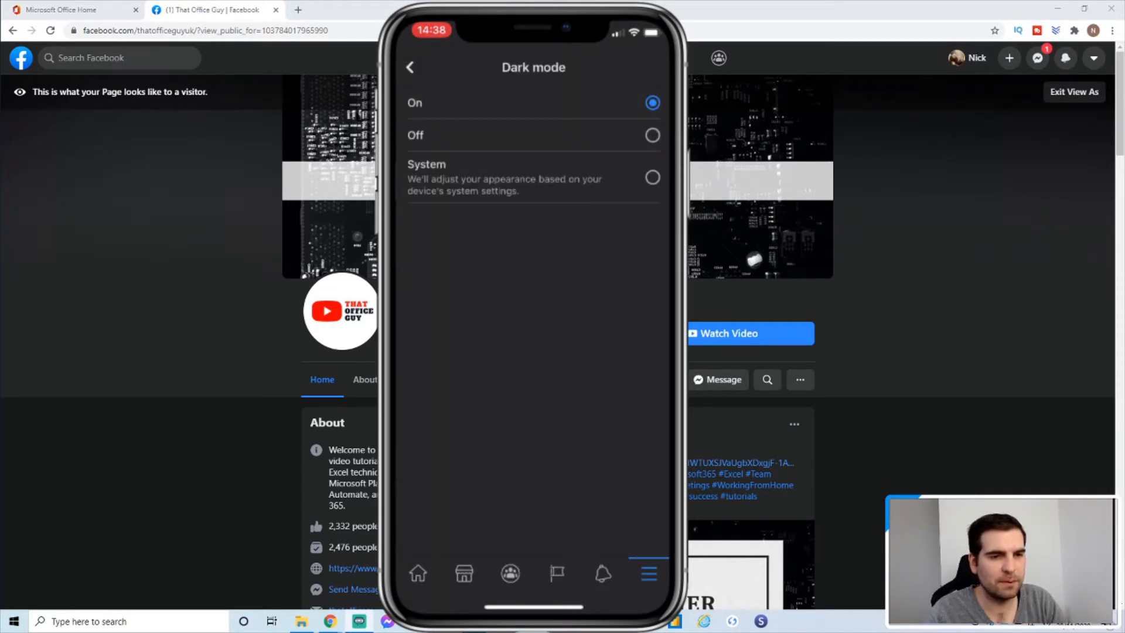
{"action": "left_click", "coordinate": [410, 66]}
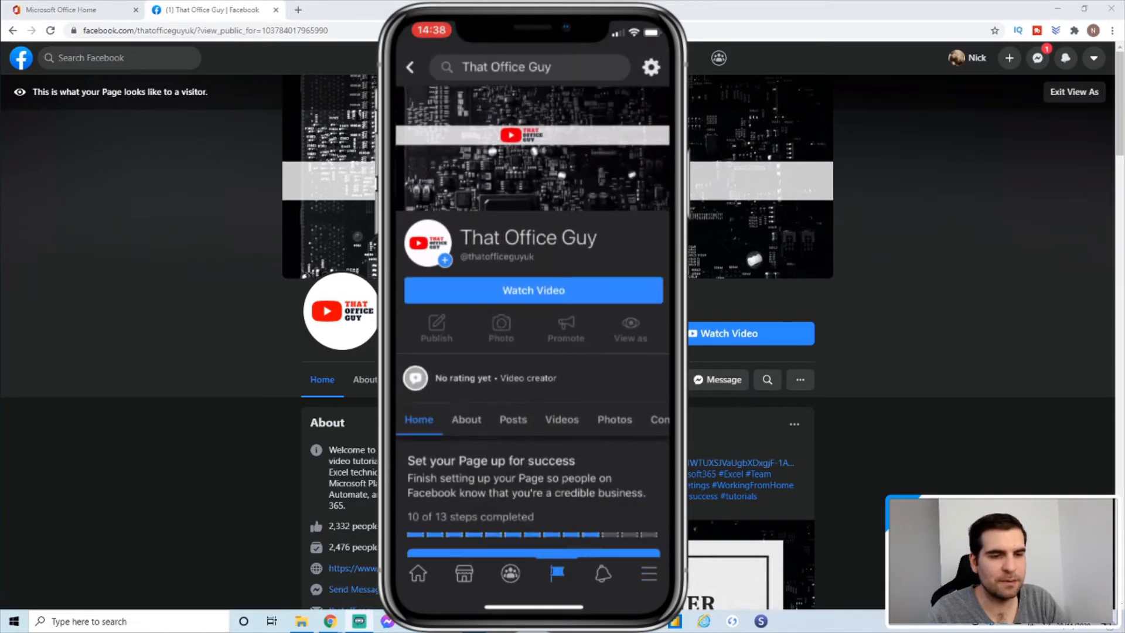
{"action": "scroll", "scroll_direction": "down", "scroll_amount": 3}
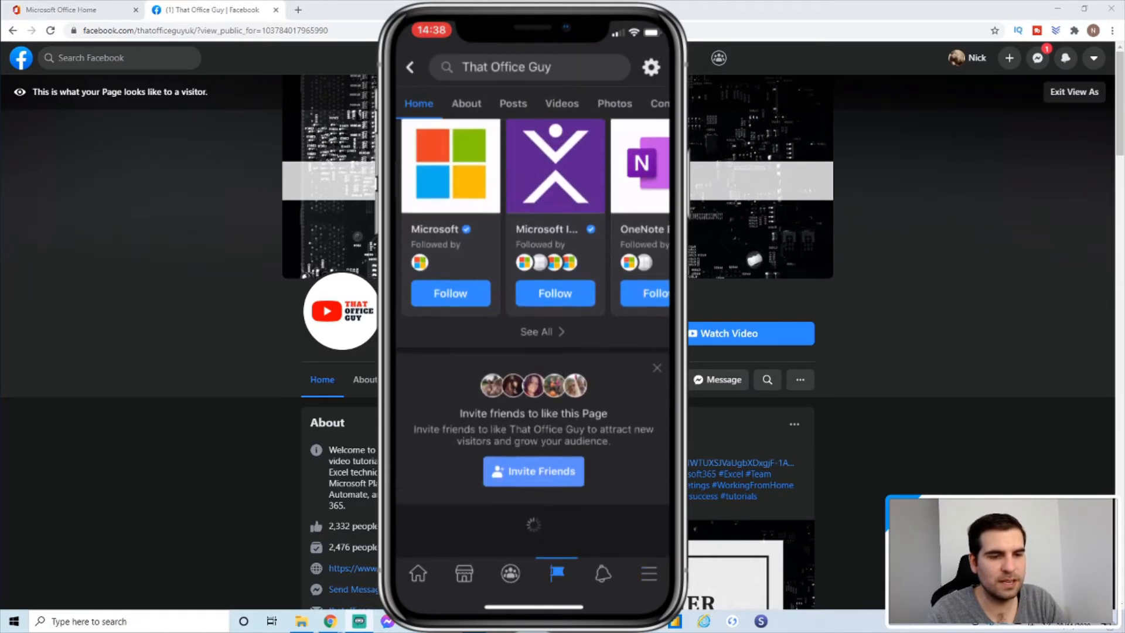
{"action": "scroll", "scroll_direction": "down", "scroll_amount": 3}
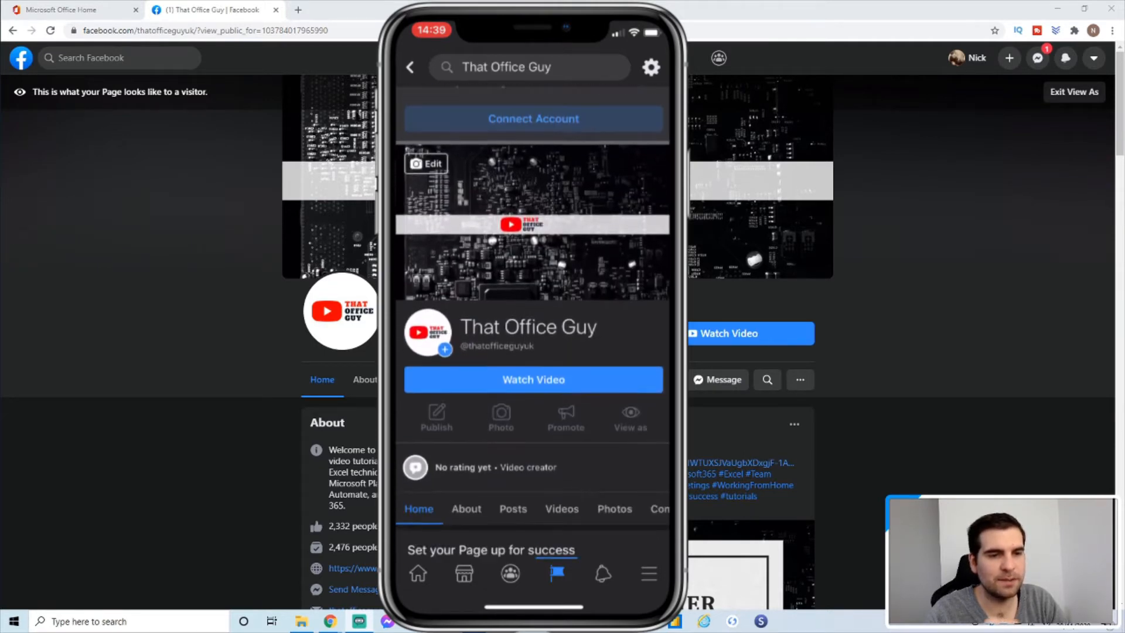
{"action": "scroll", "scroll_direction": "down", "scroll_amount": 3}
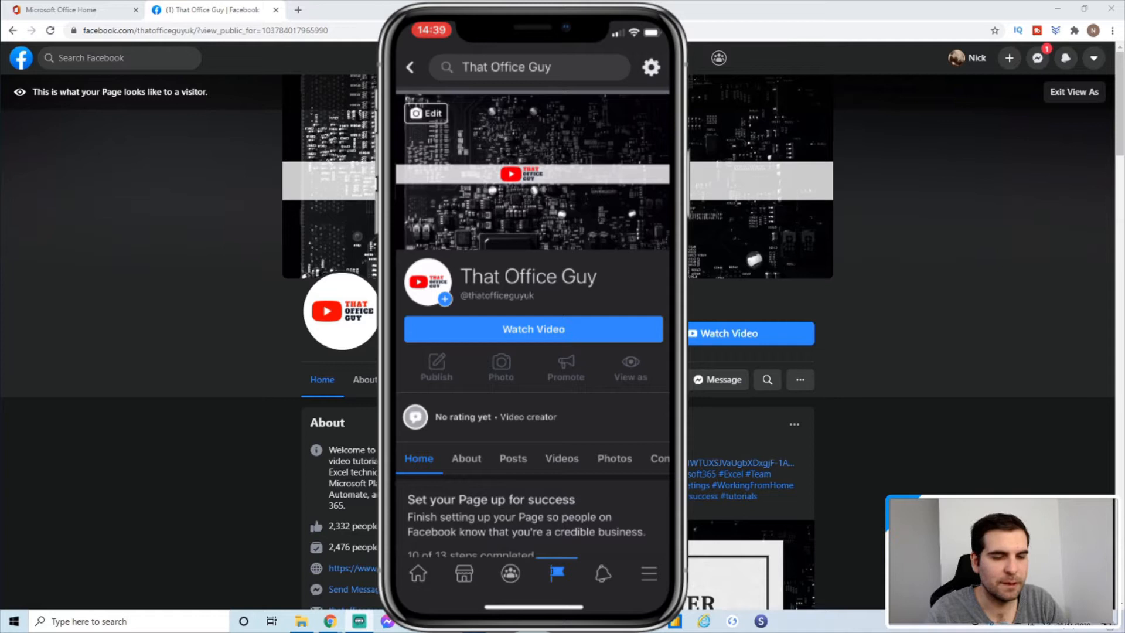
Select System in Facebook's Dark mode setting and view the page back in light.
{"action": "left_click", "coordinate": [647, 573]}
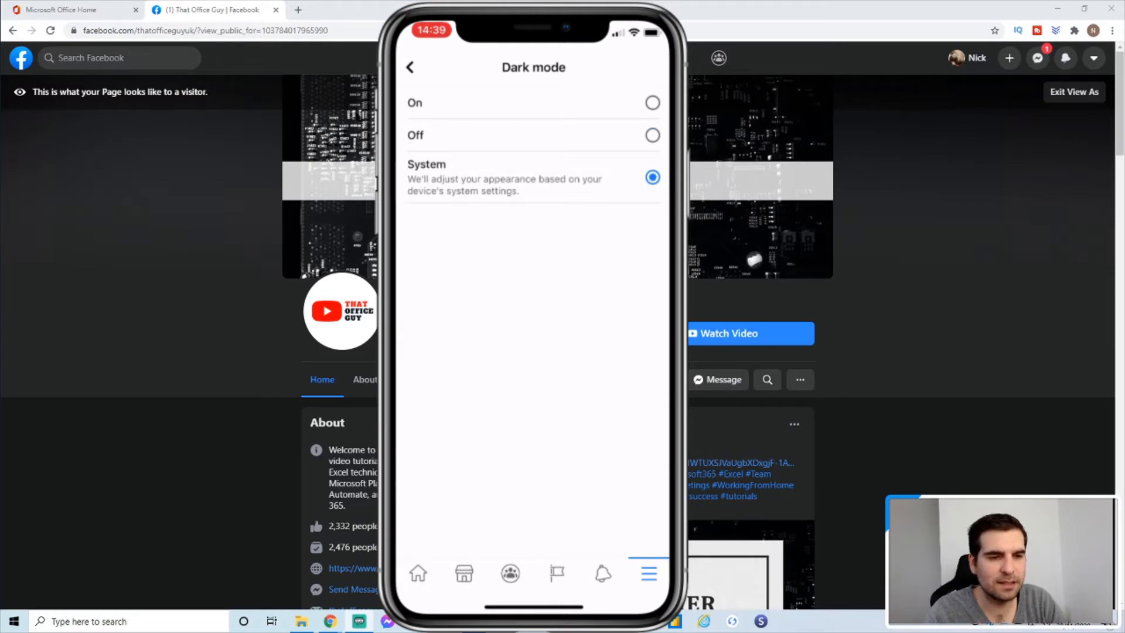
{"action": "left_click", "coordinate": [410, 67]}
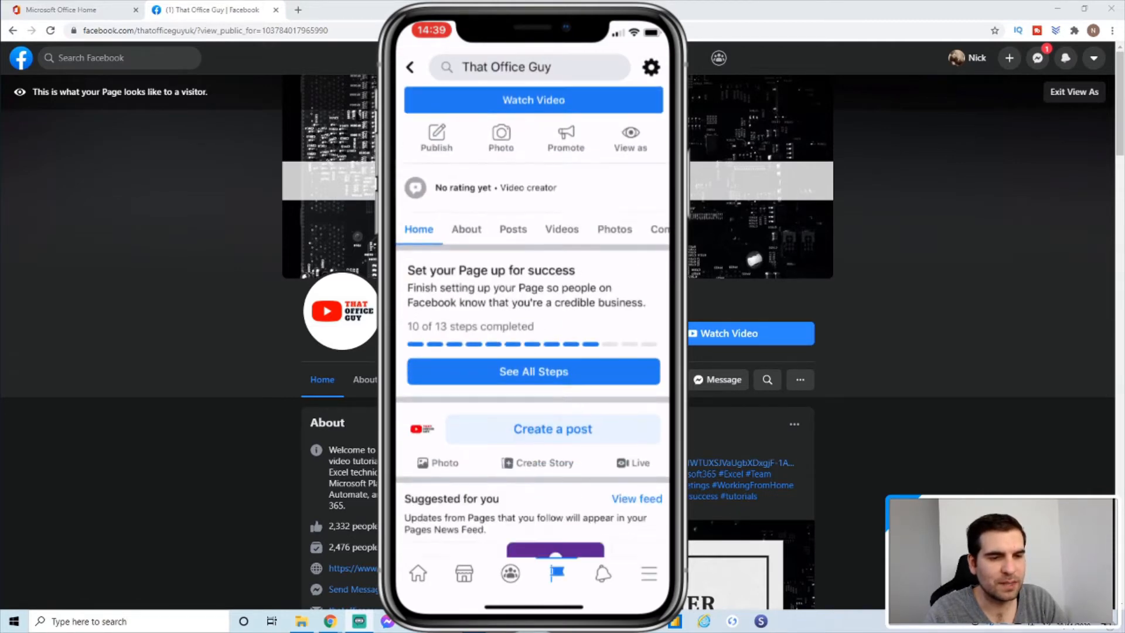
{"action": "scroll", "scroll_direction": "down", "scroll_amount": 3}
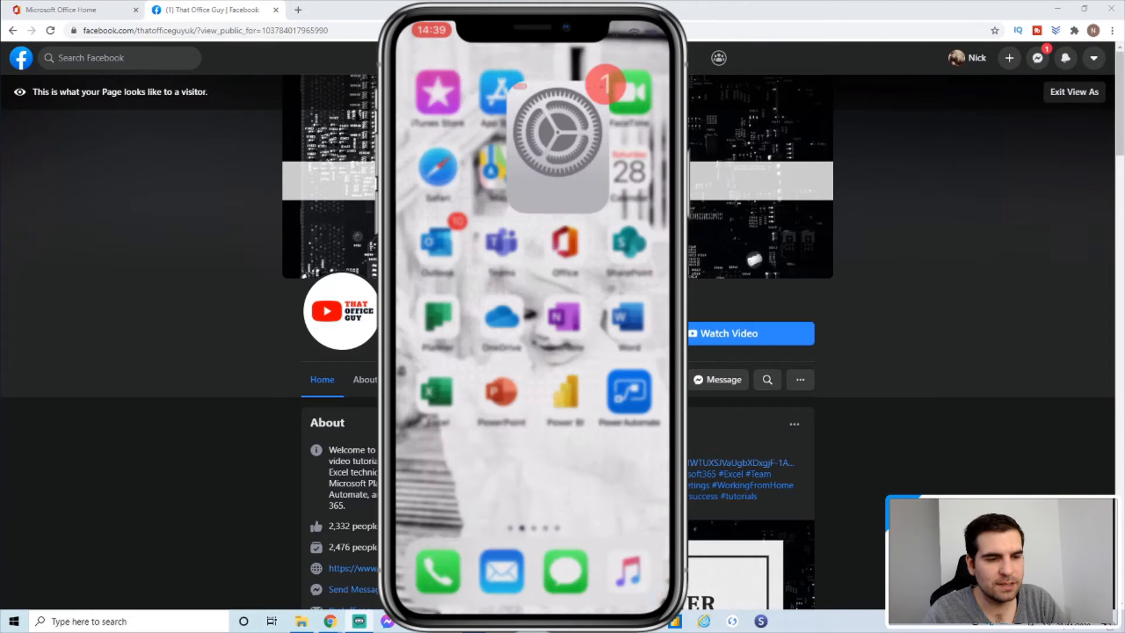
Set Appearance to Dark in Display & Brightness, toggling Light and Dark, then return to Settings.
{"action": "left_click", "coordinate": [558, 136]}
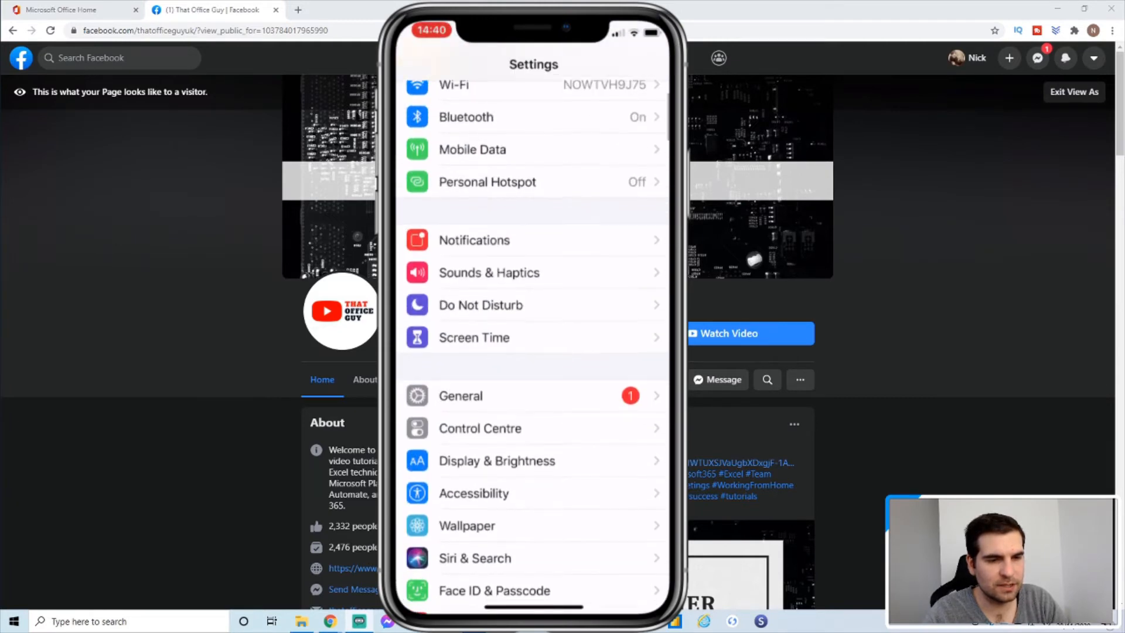
{"action": "scroll", "scroll_direction": "down", "scroll_amount": 3}
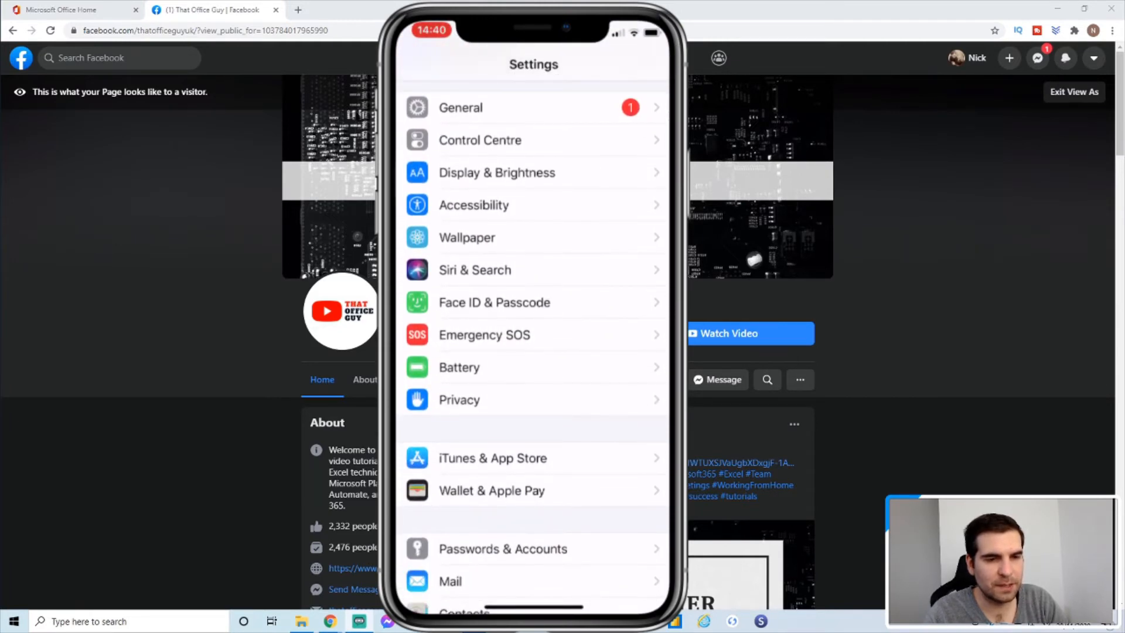
{"action": "left_click", "coordinate": [496, 172]}
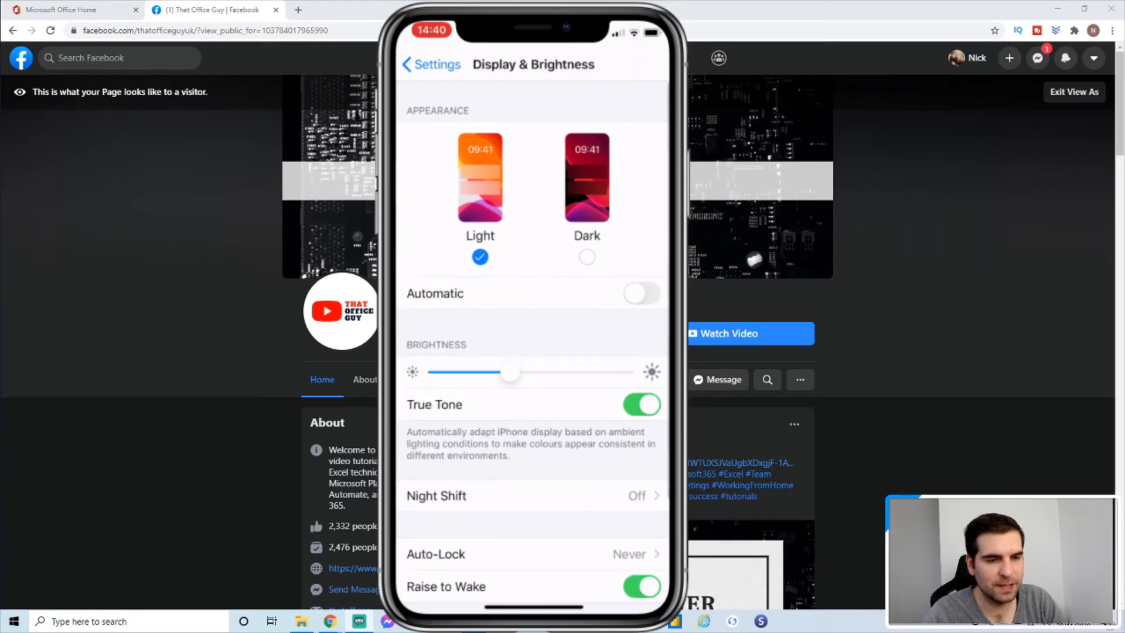
{"action": "left_click", "coordinate": [587, 256]}
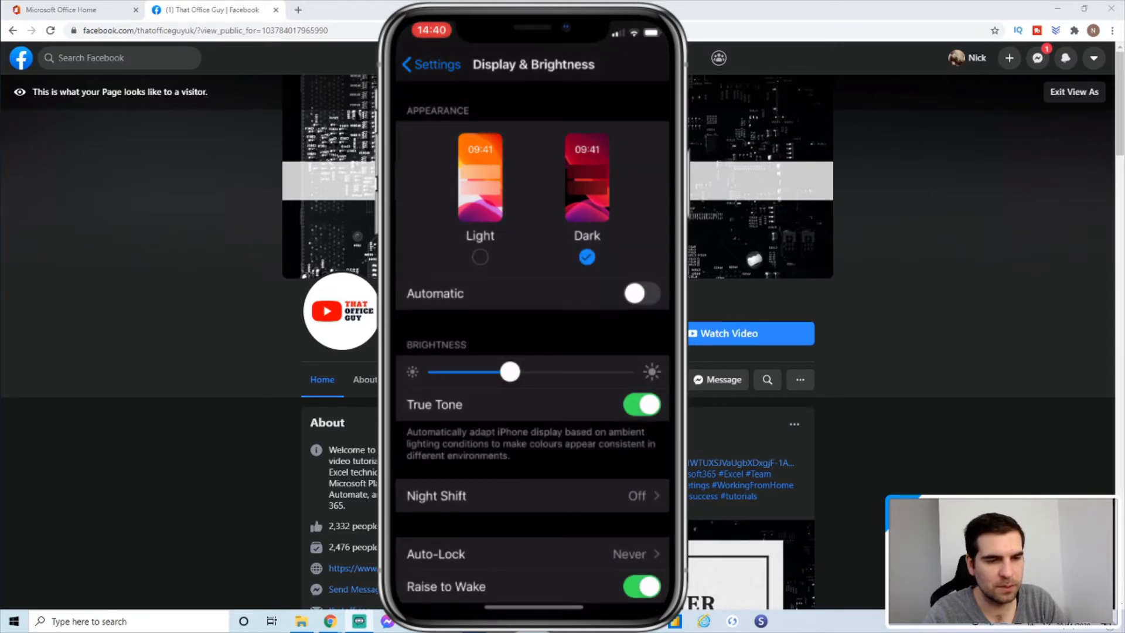
{"action": "left_click", "coordinate": [480, 179]}
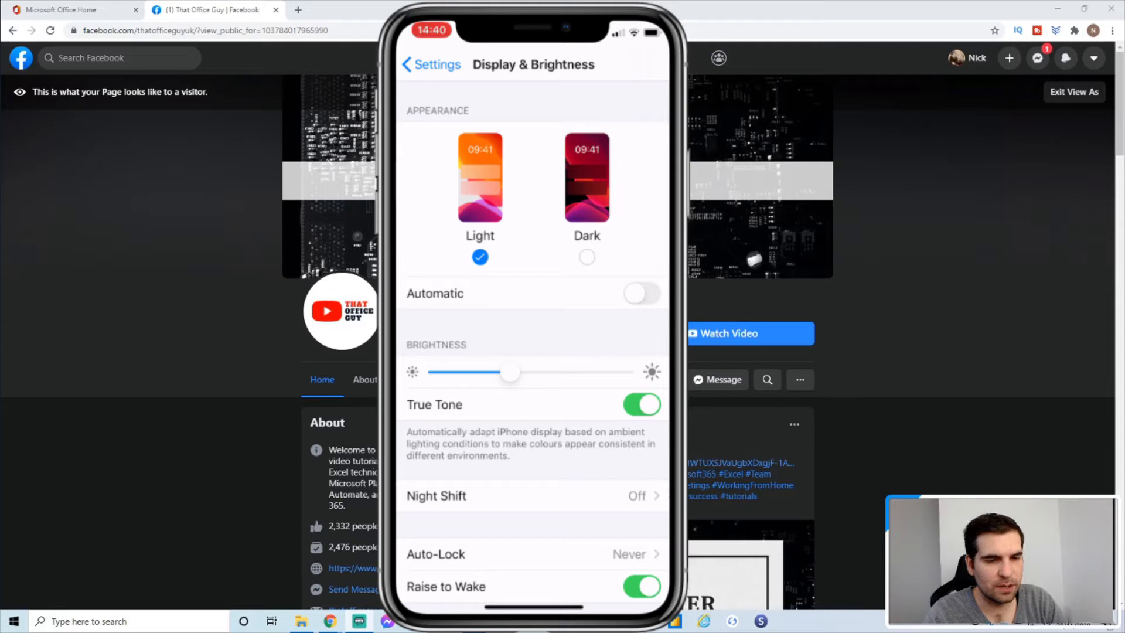
{"action": "left_click", "coordinate": [586, 178]}
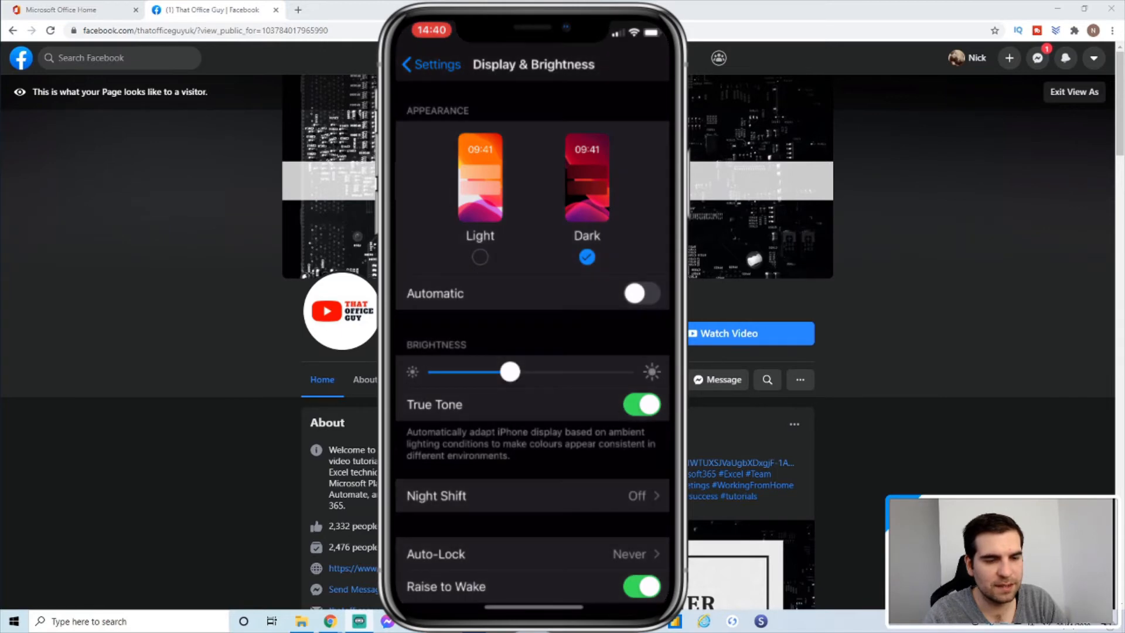
{"action": "left_click", "coordinate": [429, 63]}
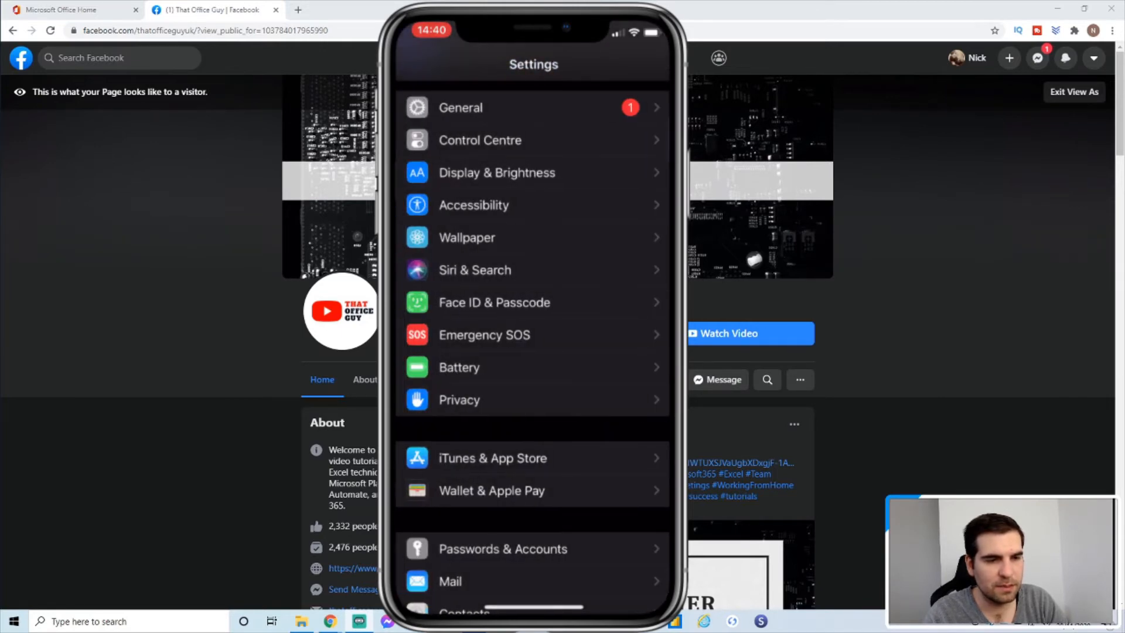
Remove Dark Mode from Control Centre's included controls via Customise Controls.
{"action": "scroll", "scroll_direction": "down", "scroll_amount": 3}
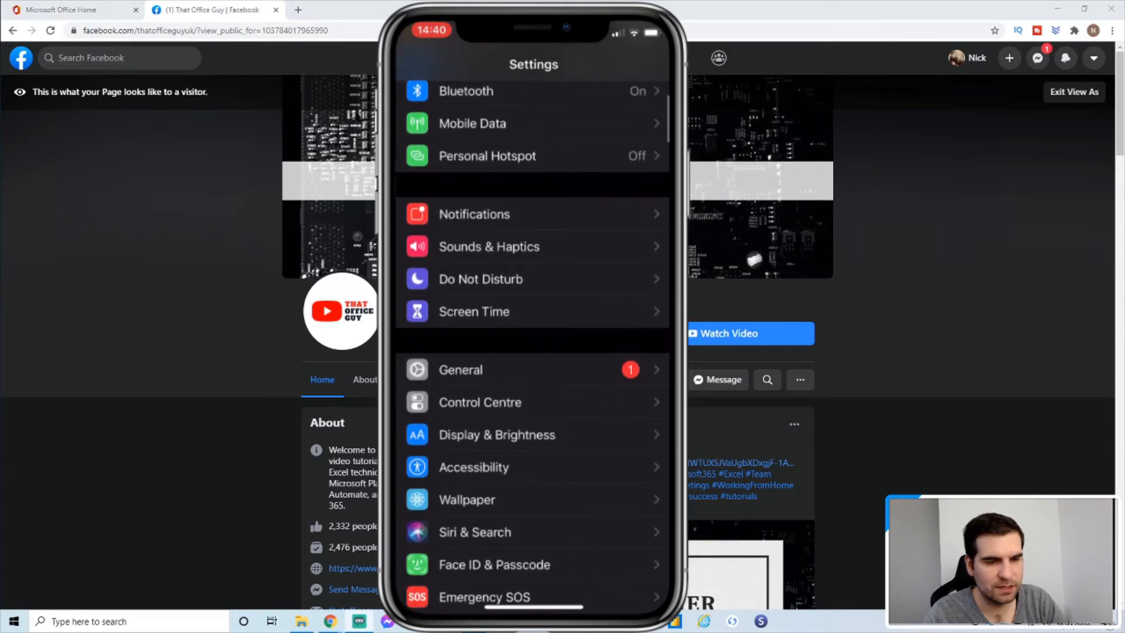
{"action": "left_click", "coordinate": [480, 402]}
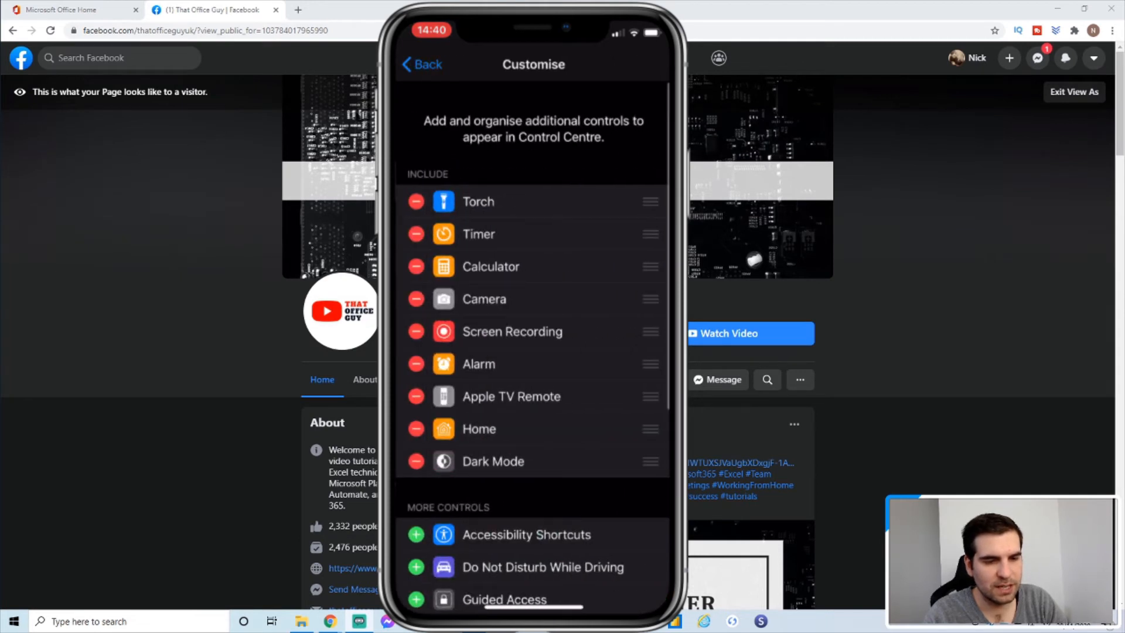
{"action": "scroll", "scroll_direction": "down", "scroll_amount": 3}
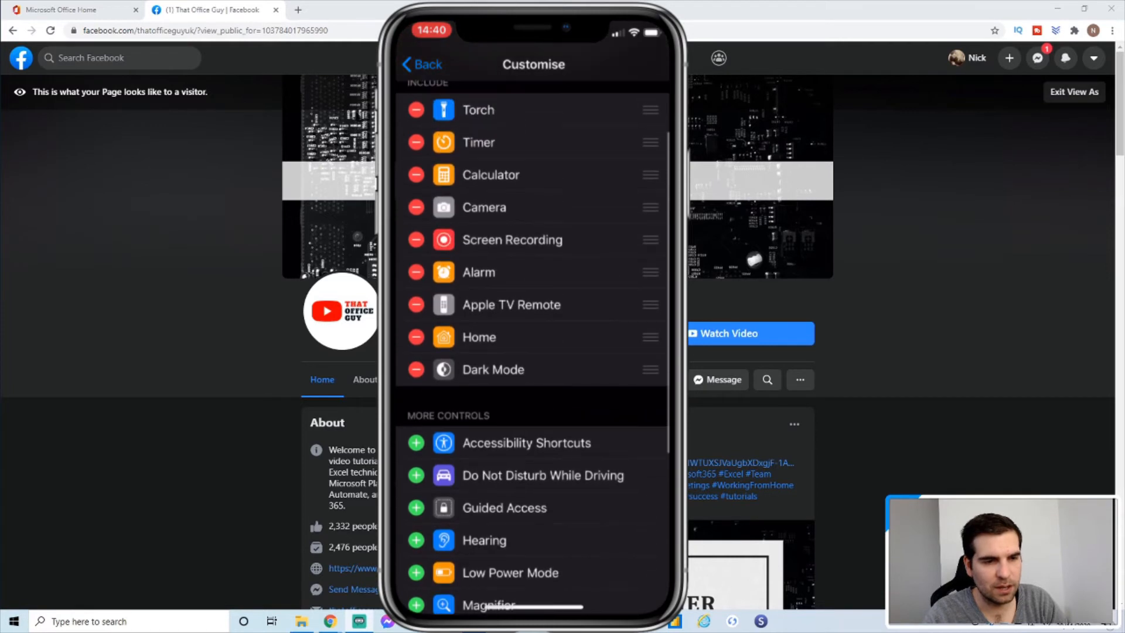
{"action": "scroll", "scroll_direction": "down", "scroll_amount": 3}
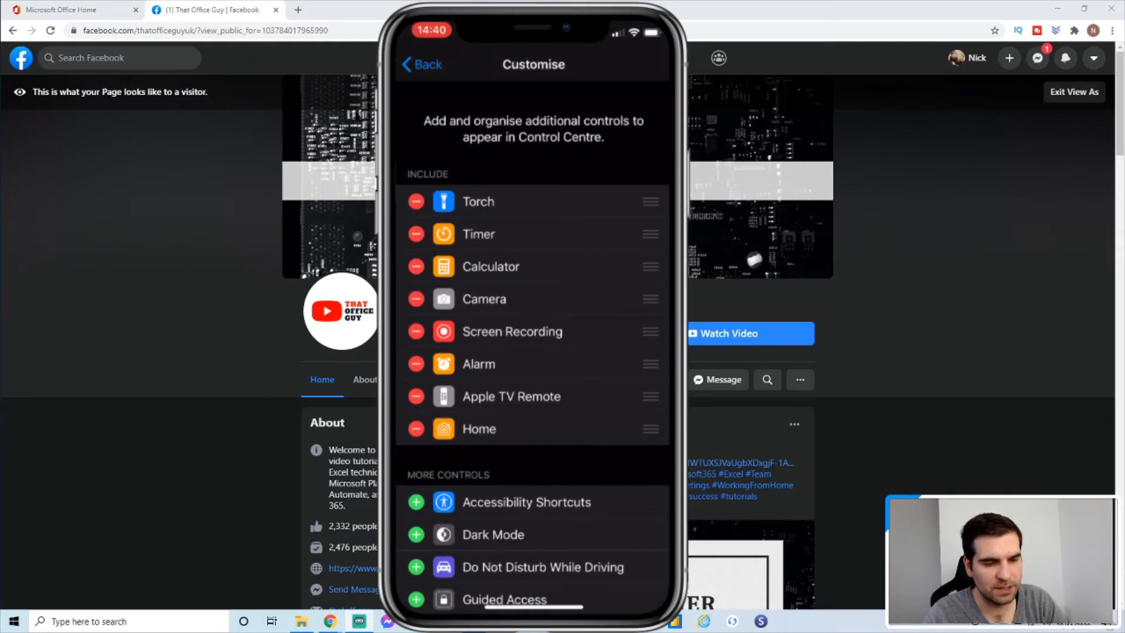
{"action": "scroll", "scroll_direction": "down", "scroll_amount": 3}
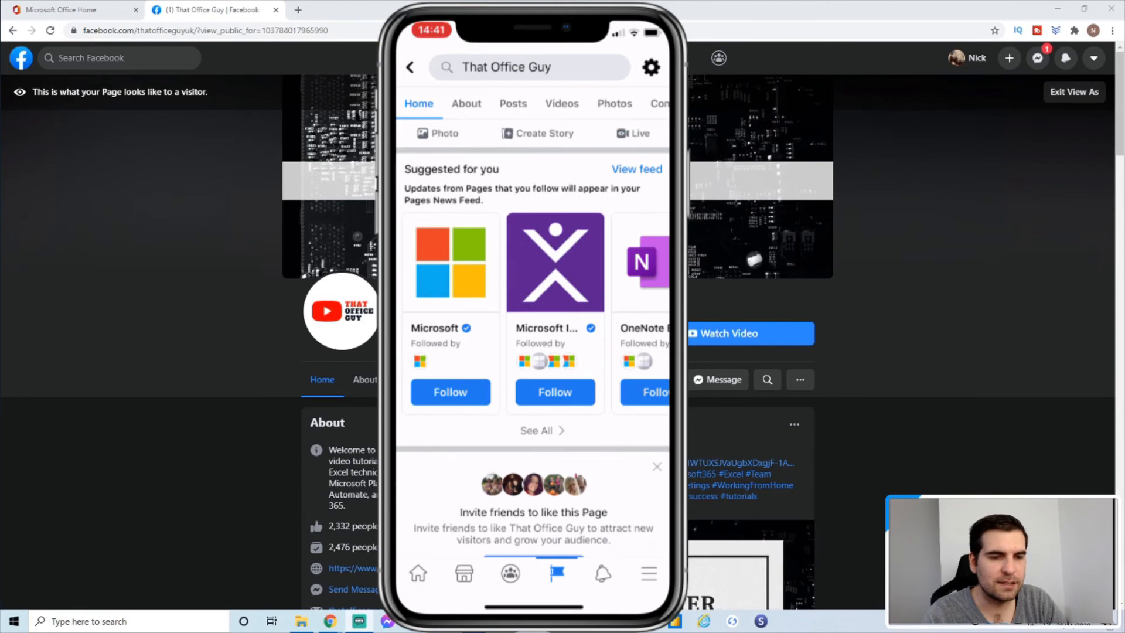
Scroll the That Office Guy page back to its header in light theme.
{"action": "scroll", "scroll_direction": "up", "scroll_amount": 3}
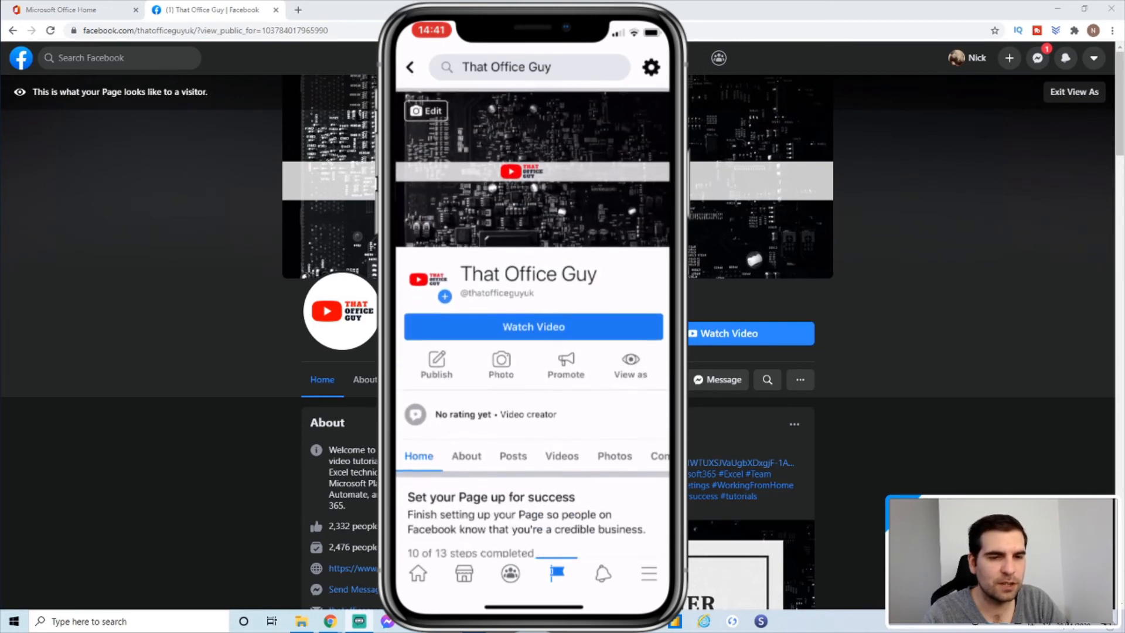